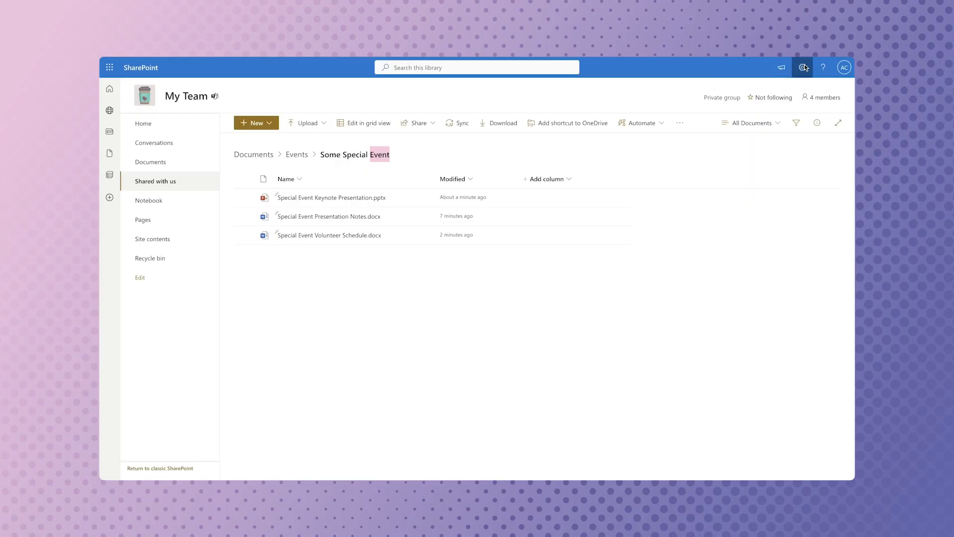
Go to the document library's full settings via the Settings gear and More library settings.
left_click(803, 66)
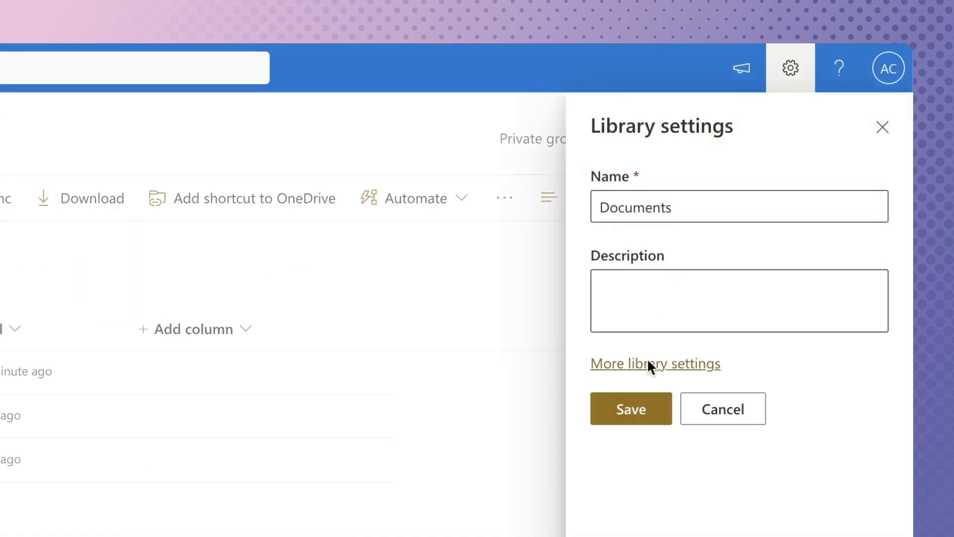
left_click(655, 364)
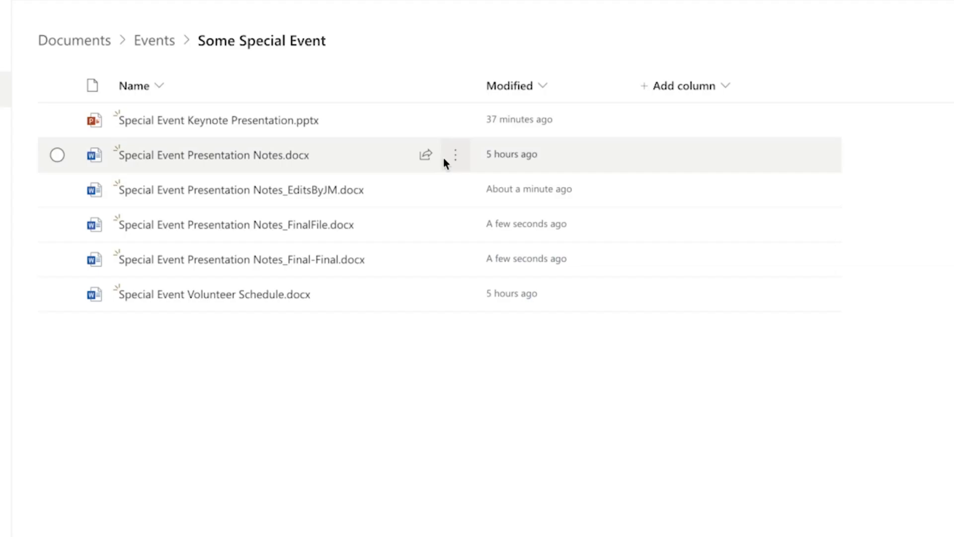
Show Version history for Special Event Keynote Presentation.pptx from its ellipsis menu.
left_click(455, 155)
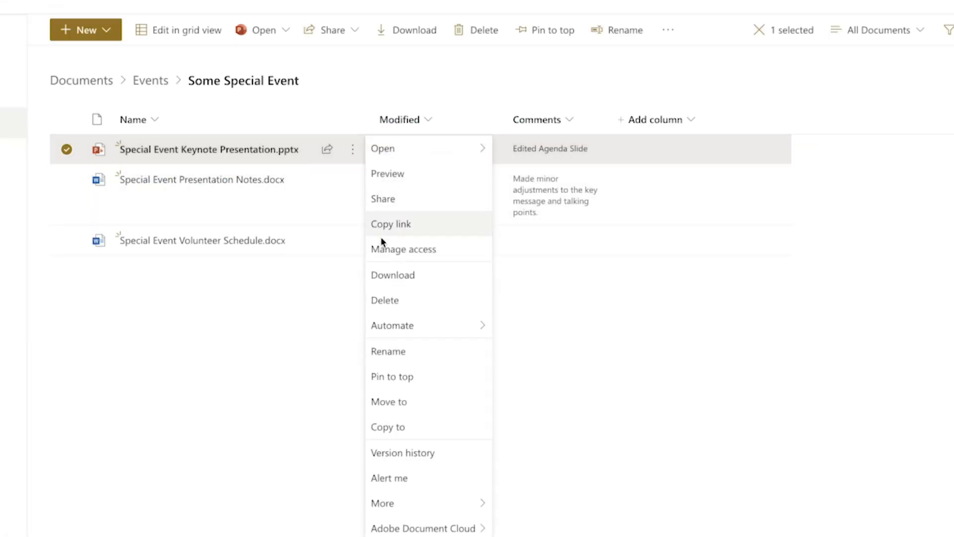
mouse_move(392, 402)
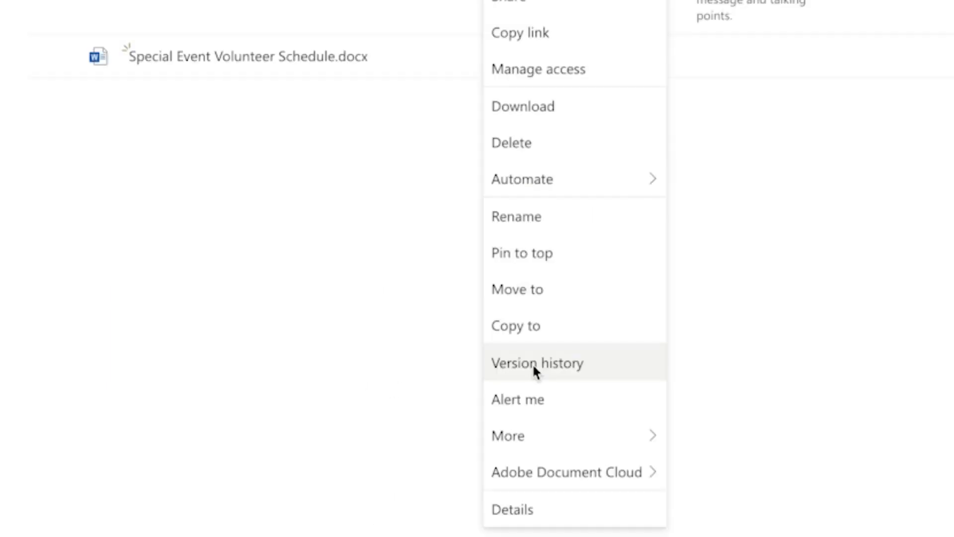
left_click(536, 362)
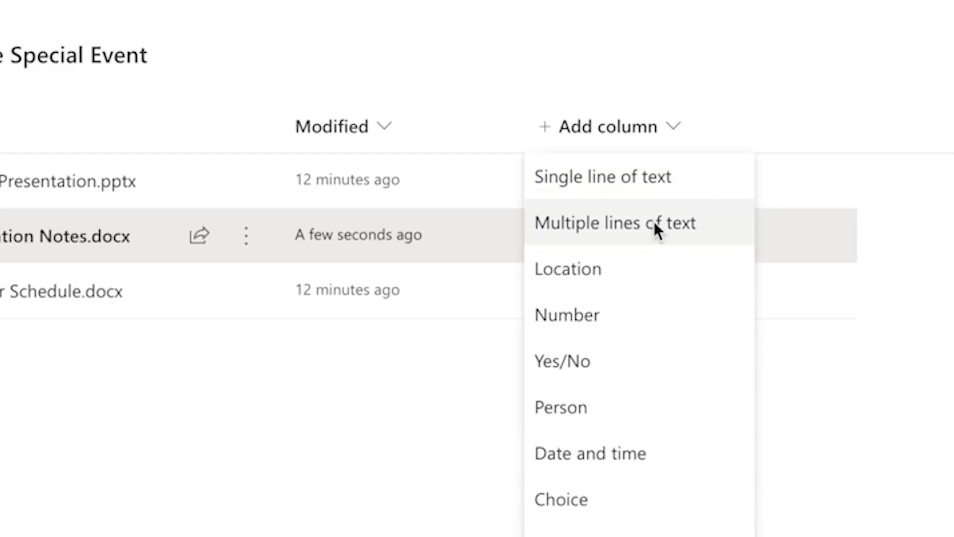
Create a multi-line Comments column and note 'Made minor adjustments to the' on the presentation notes.
left_click(614, 222)
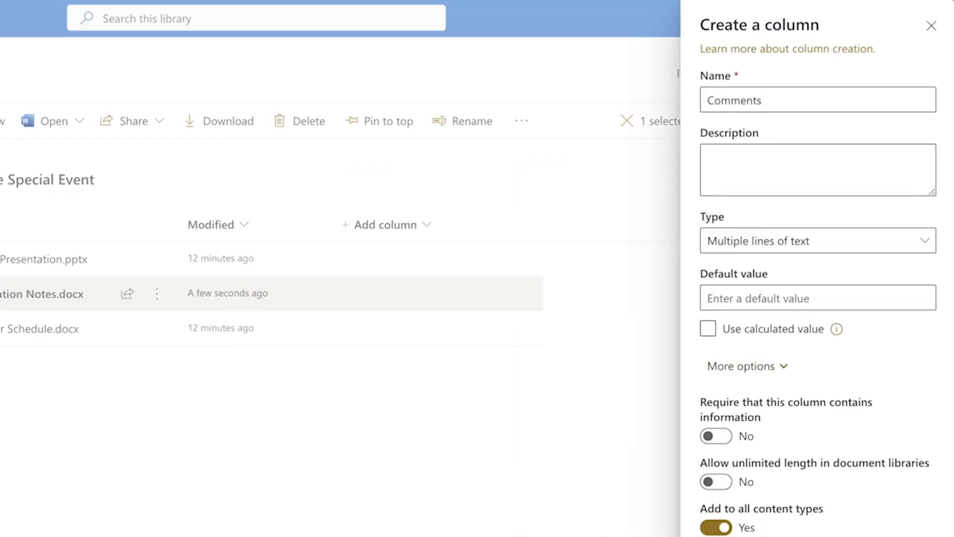
left_click(884, 123)
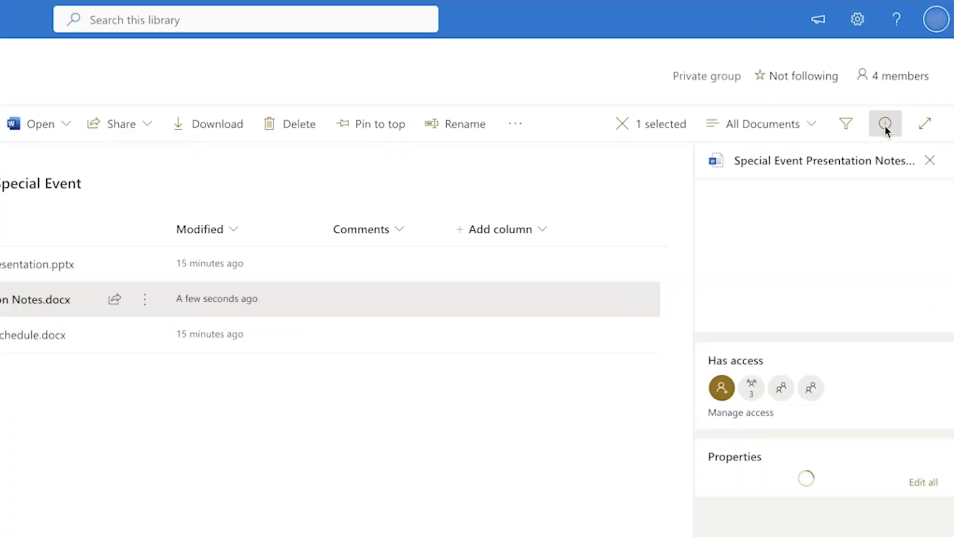
type("Made minor adj")
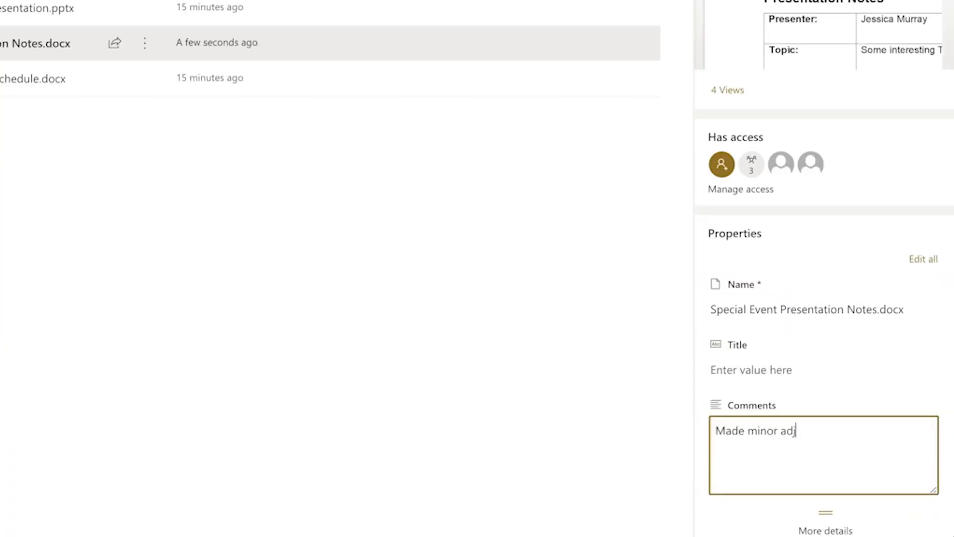
type("ustments to the")
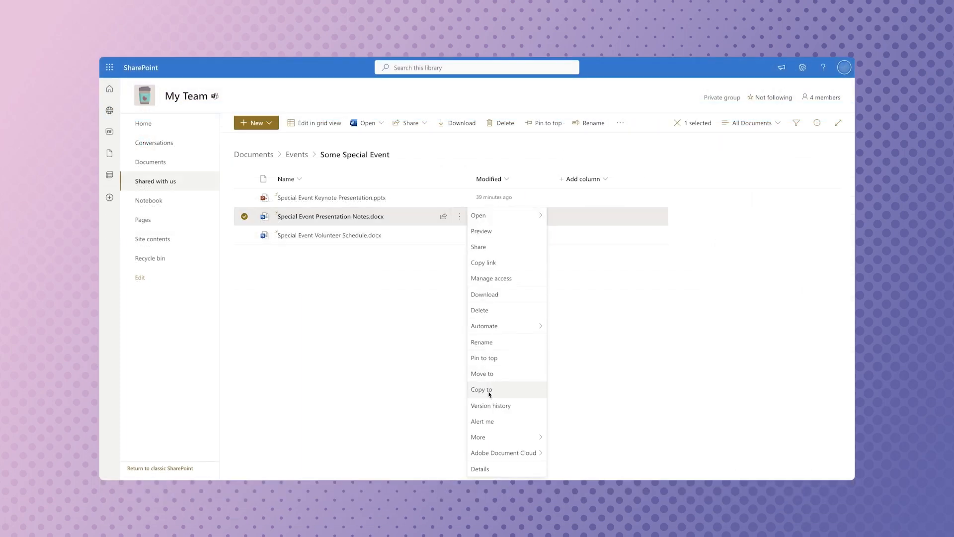
Copy the presentation notes file and return to the library settings area.
left_click(490, 405)
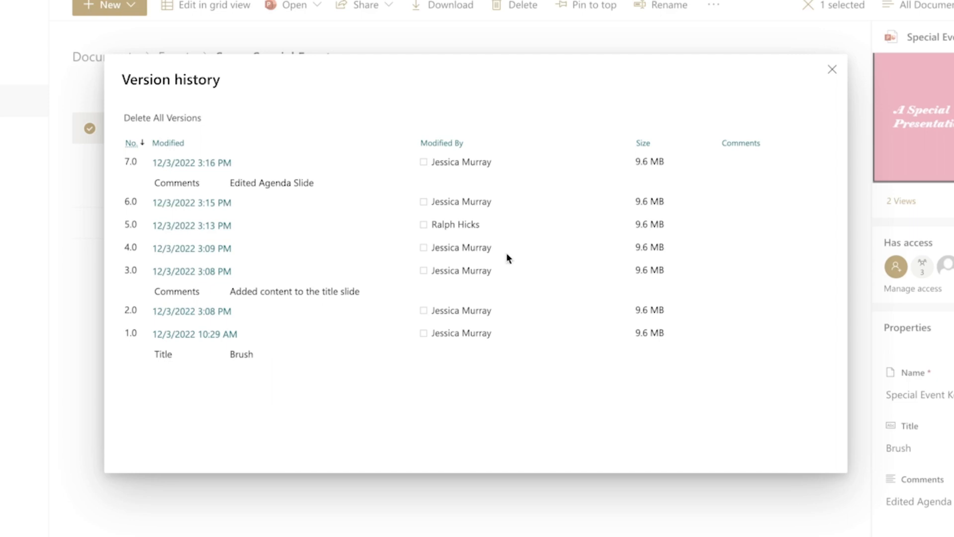
left_click(831, 68)
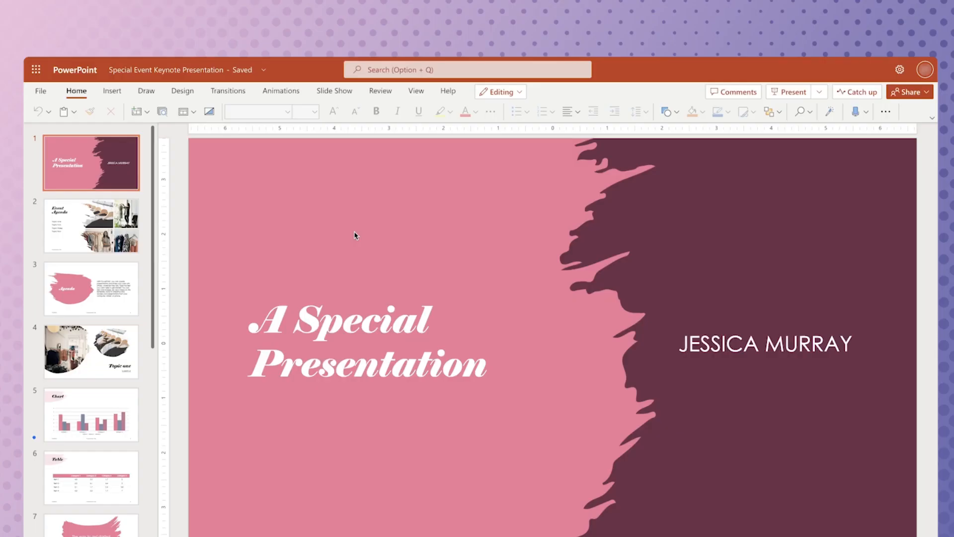
Reach Version History through File > Info to list the presentation's previous versions.
left_click(40, 90)
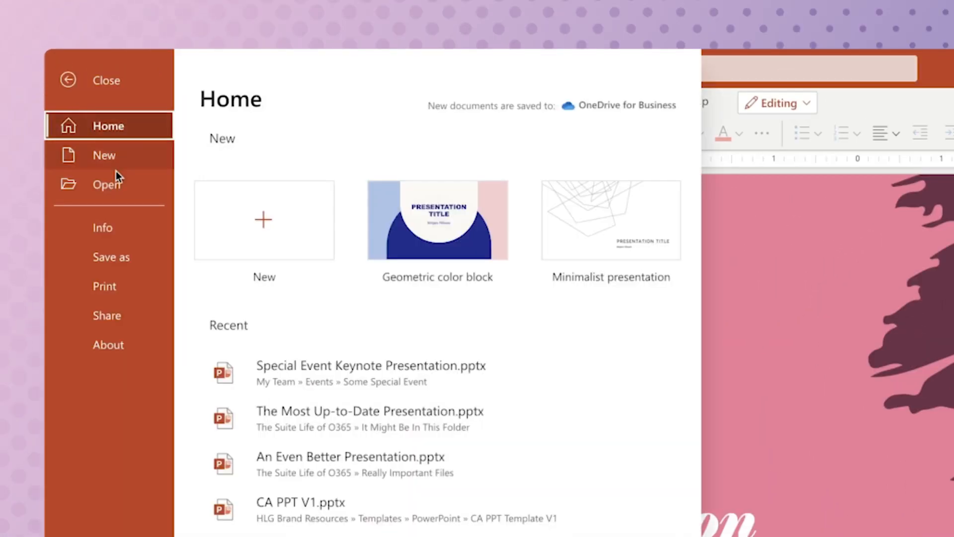
left_click(103, 226)
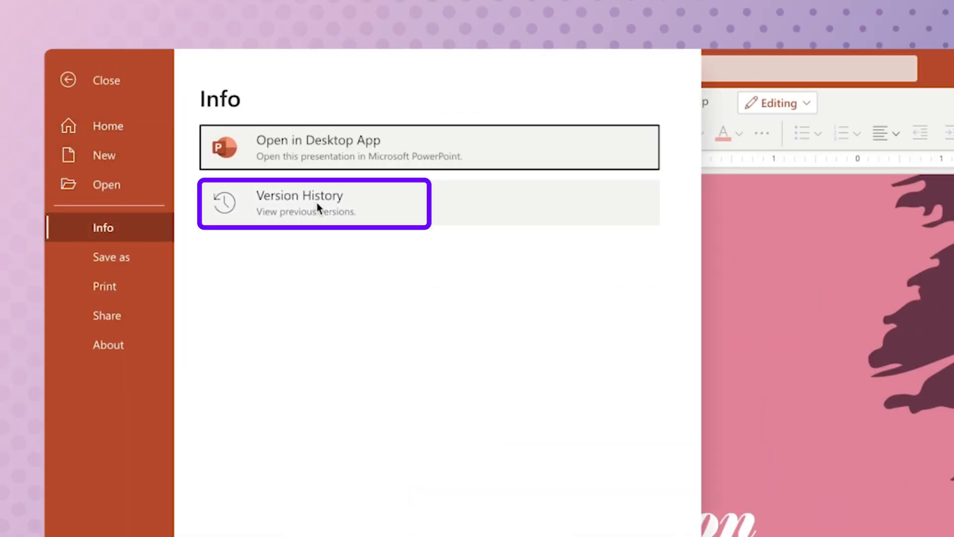
left_click(299, 203)
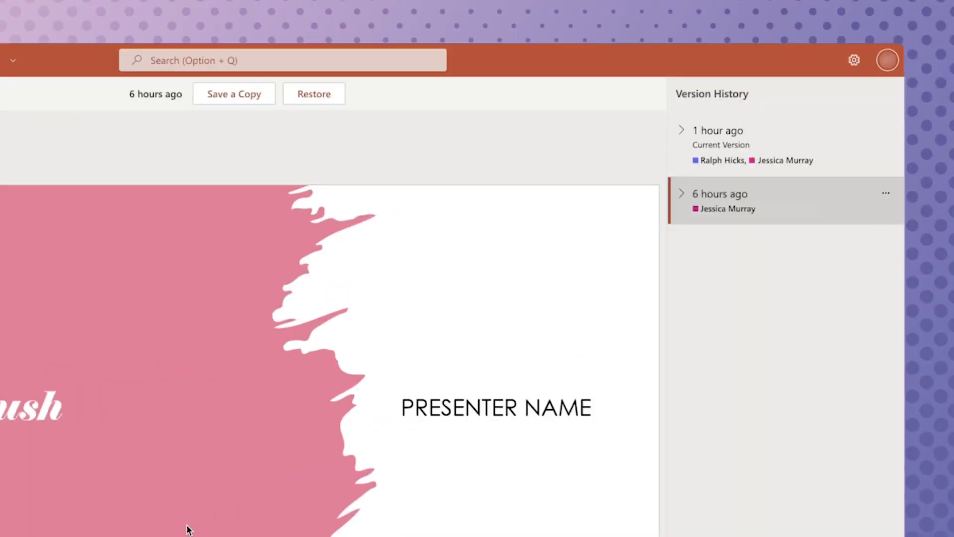